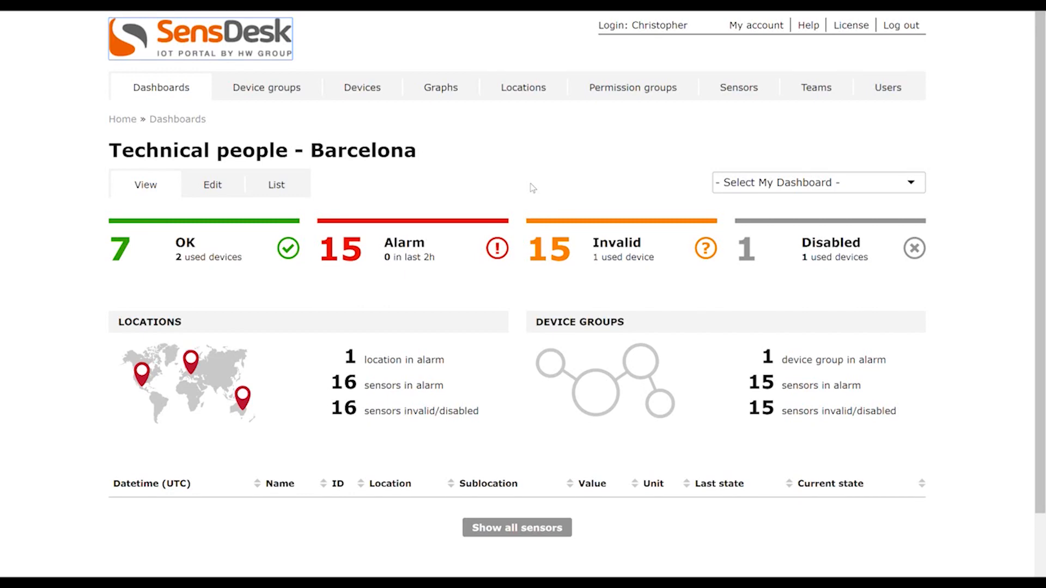
pyautogui.moveTo(428, 295)
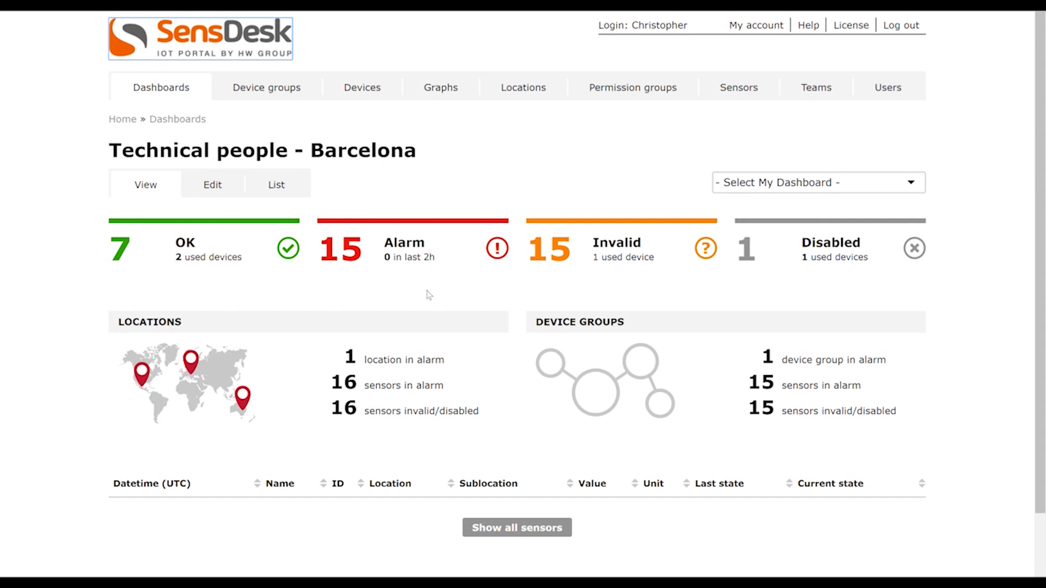
pyautogui.moveTo(463, 297)
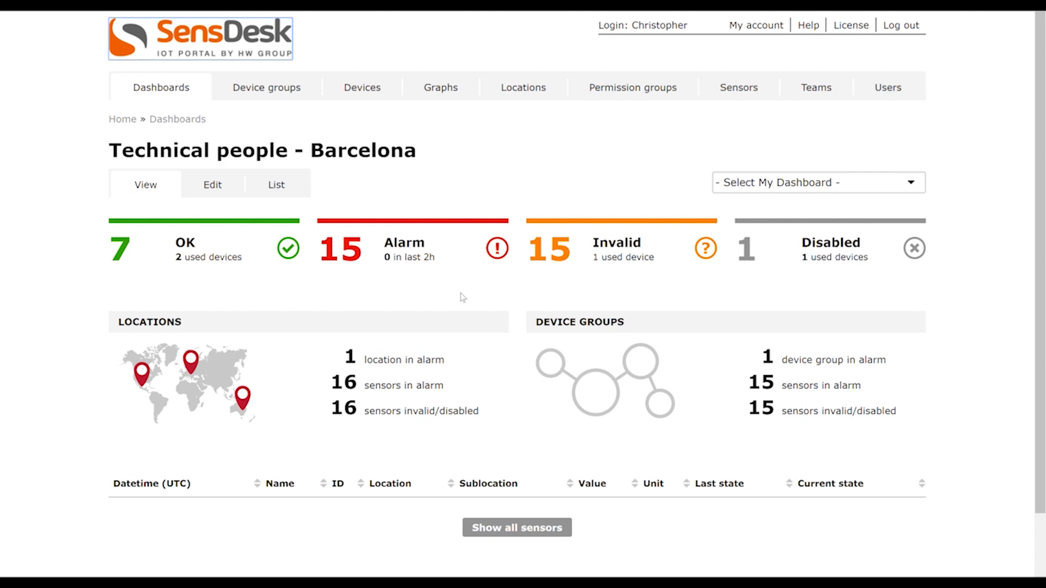
pyautogui.moveTo(703, 147)
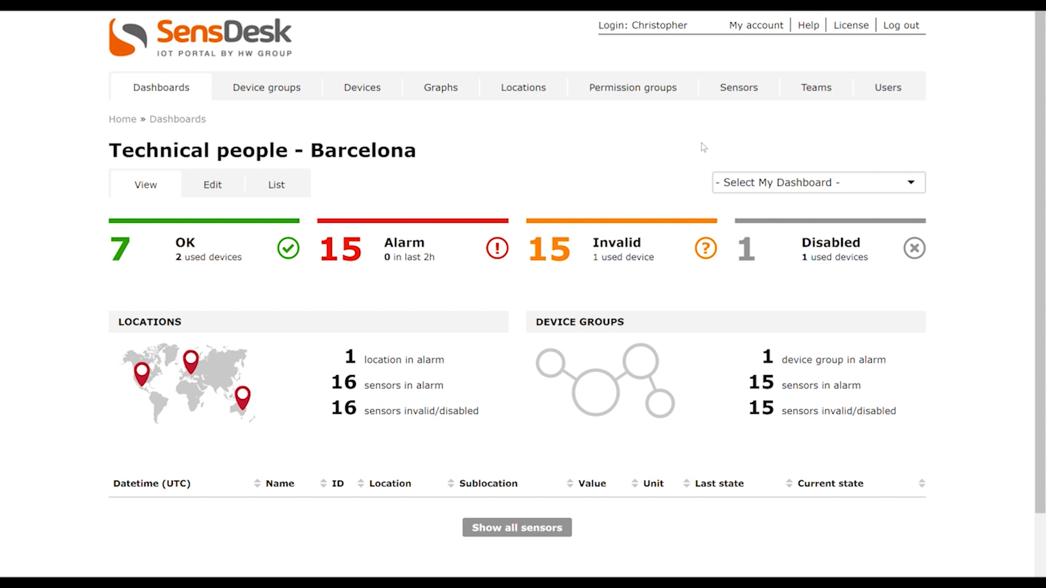
pyautogui.moveTo(516, 179)
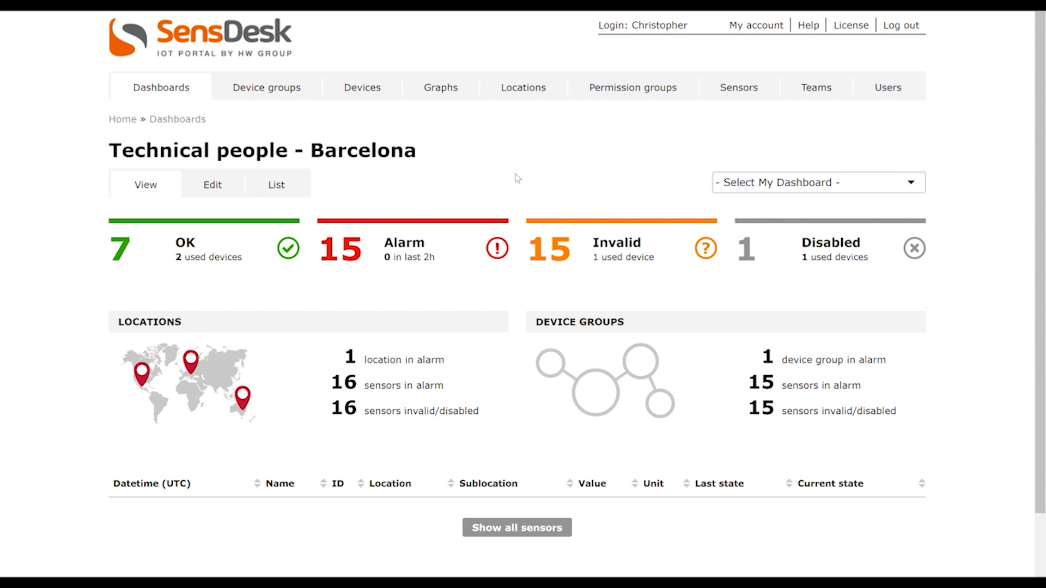
pyautogui.moveTo(559, 164)
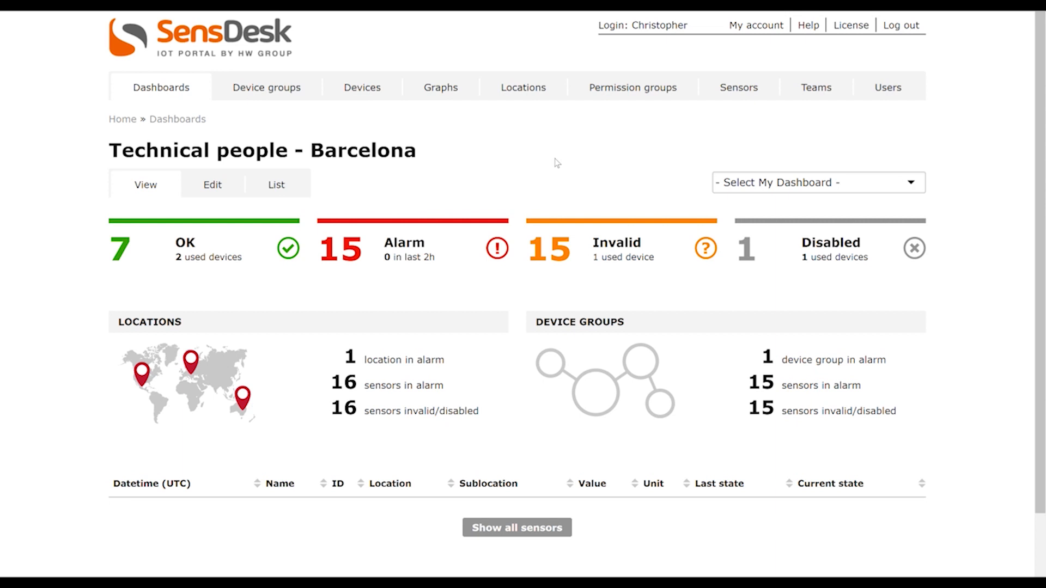
# Step: Create a new My Graph from the Graphs list and name it 'Test'
pyautogui.click(440, 87)
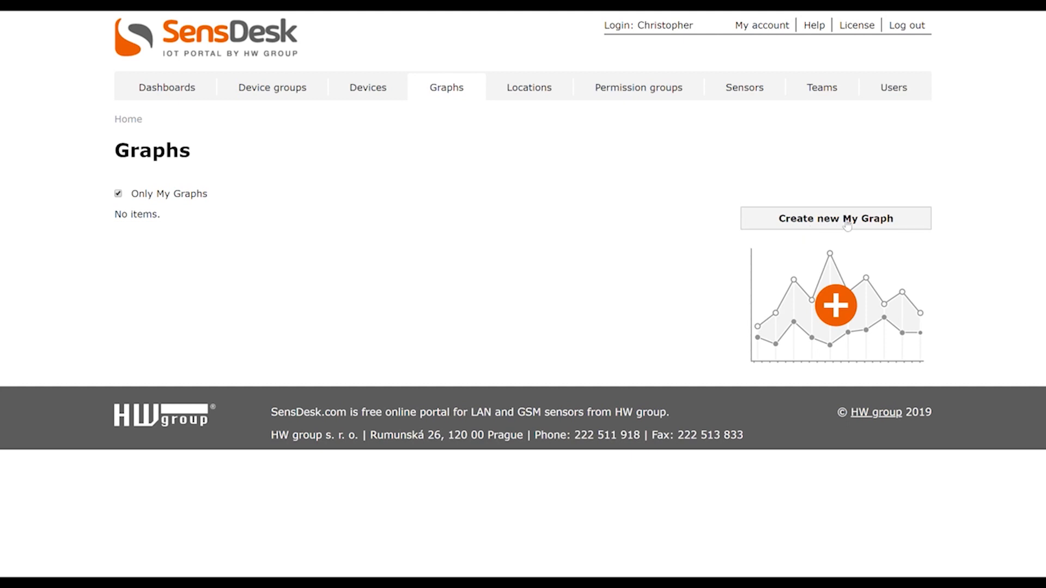
pyautogui.click(835, 218)
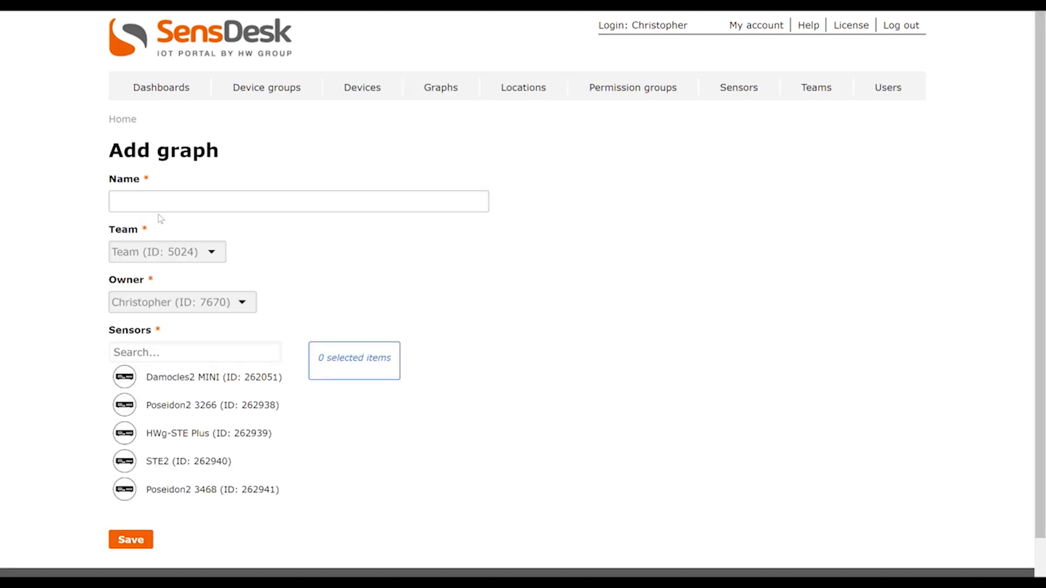
pyautogui.click(299, 202)
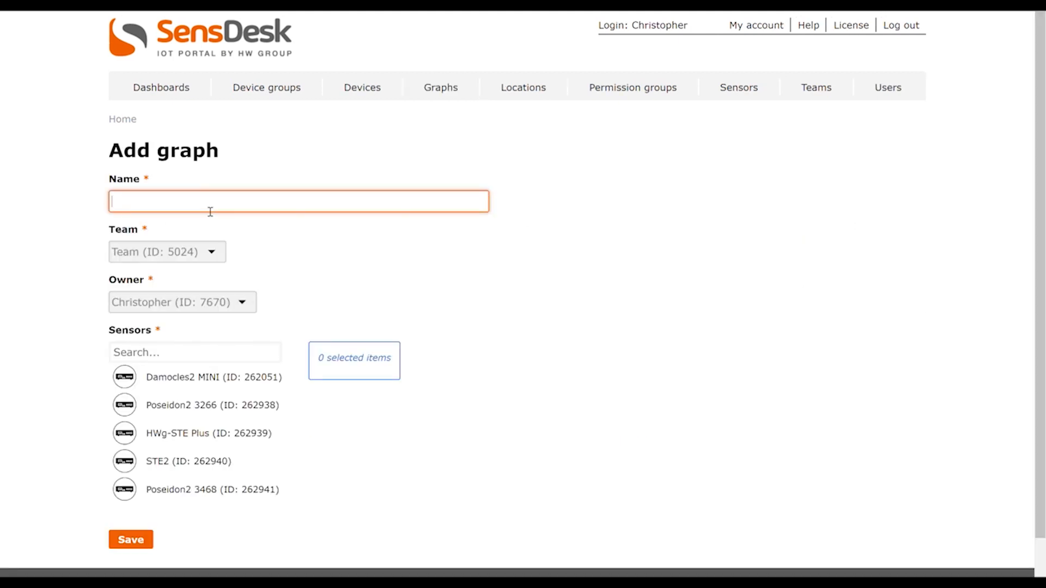
pyautogui.write('Test')
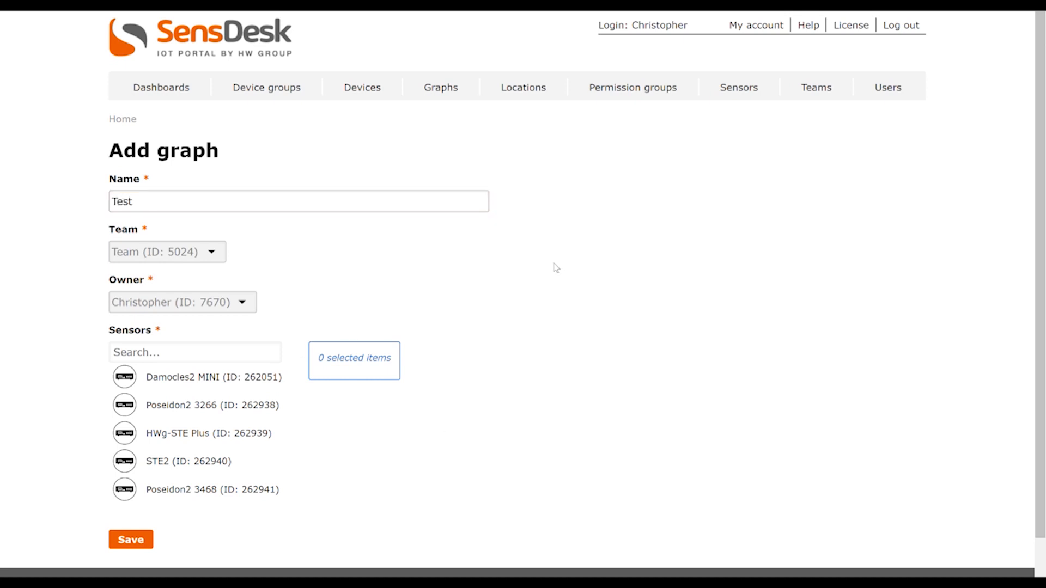
pyautogui.moveTo(357, 403)
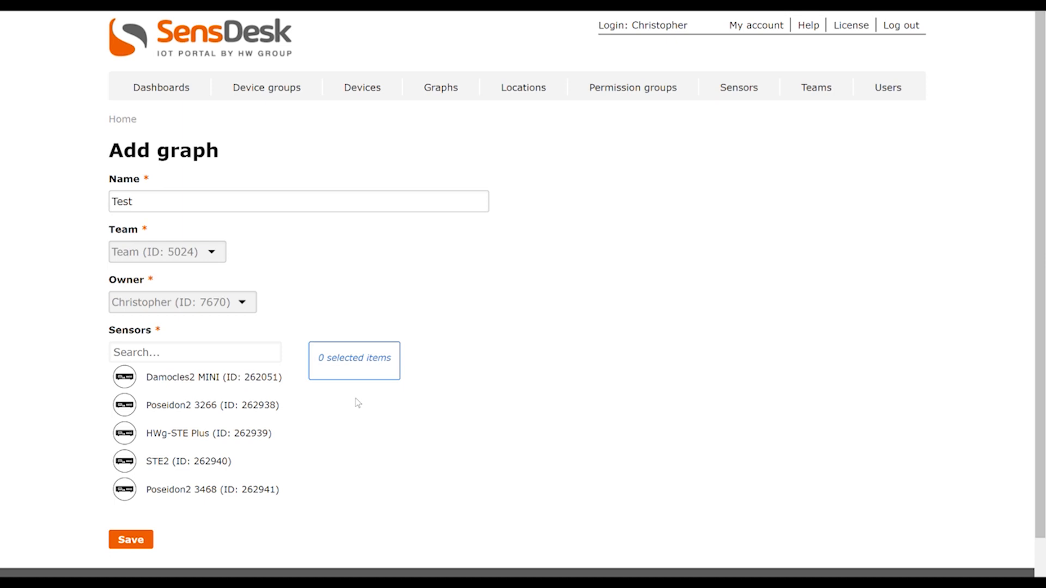
# Step: Select Humidity Poseidon2, Temperature STE, Door at home STE2 and Temperature STE2 from the Sensors list
pyautogui.scroll(-3)
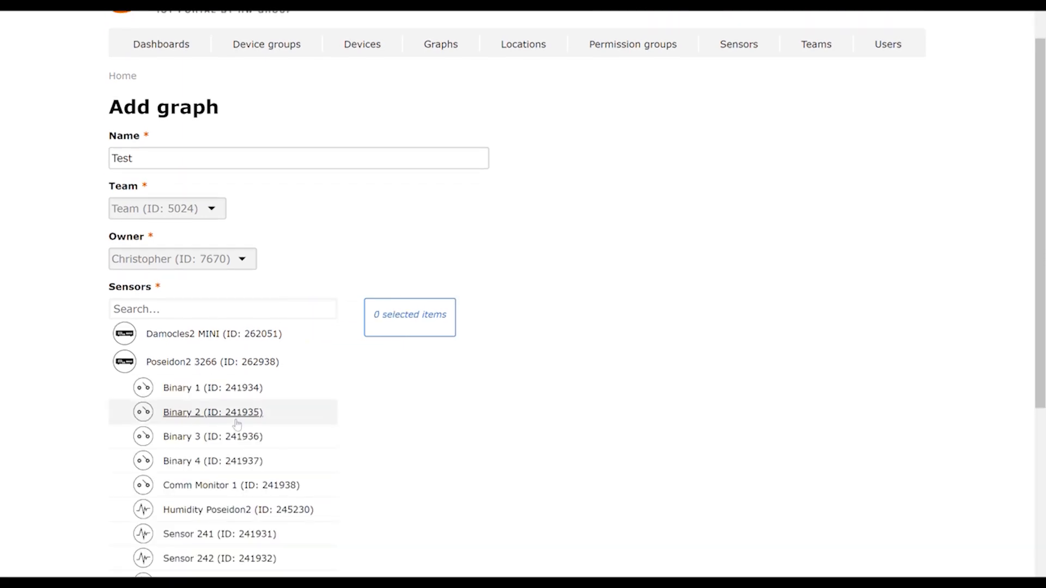
pyautogui.click(207, 510)
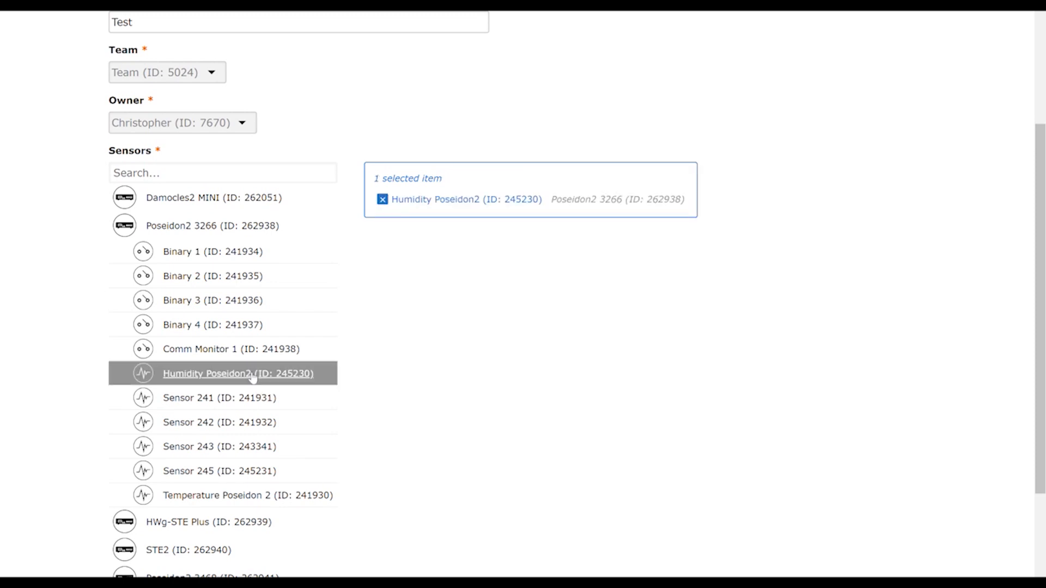
pyautogui.scroll(-3)
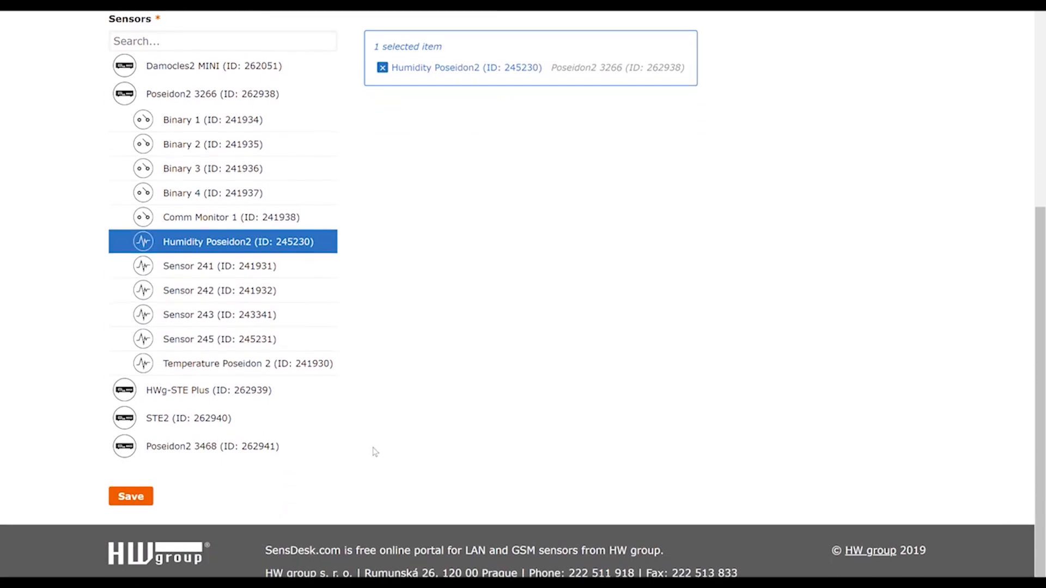
pyautogui.moveTo(194, 390)
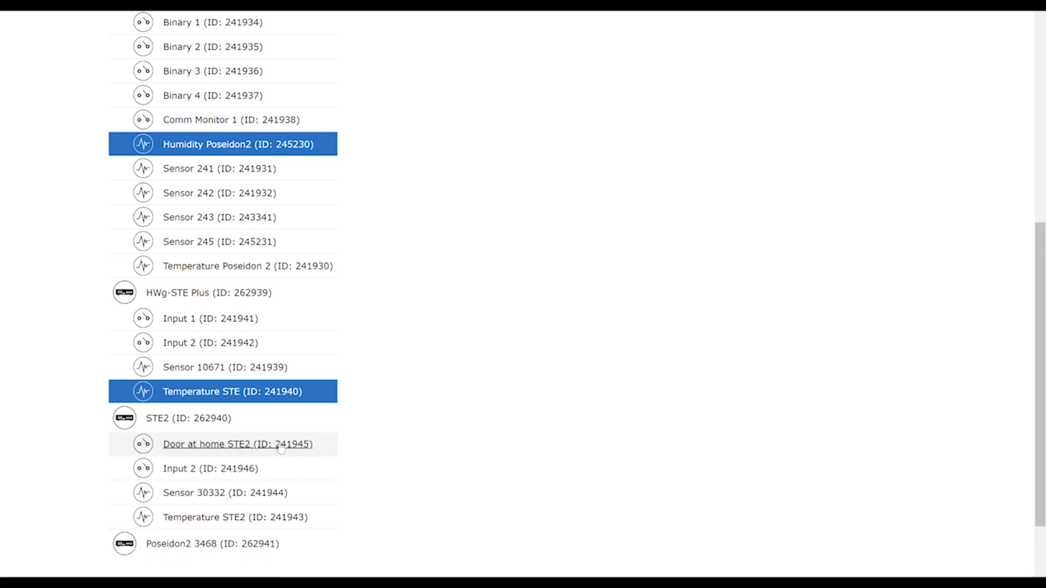
pyautogui.click(234, 443)
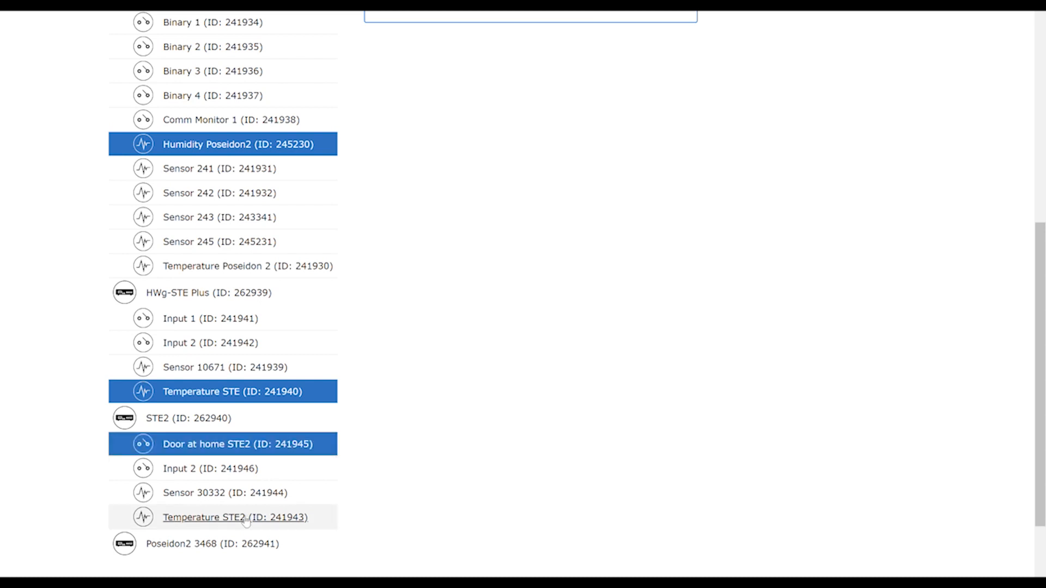
pyautogui.click(233, 517)
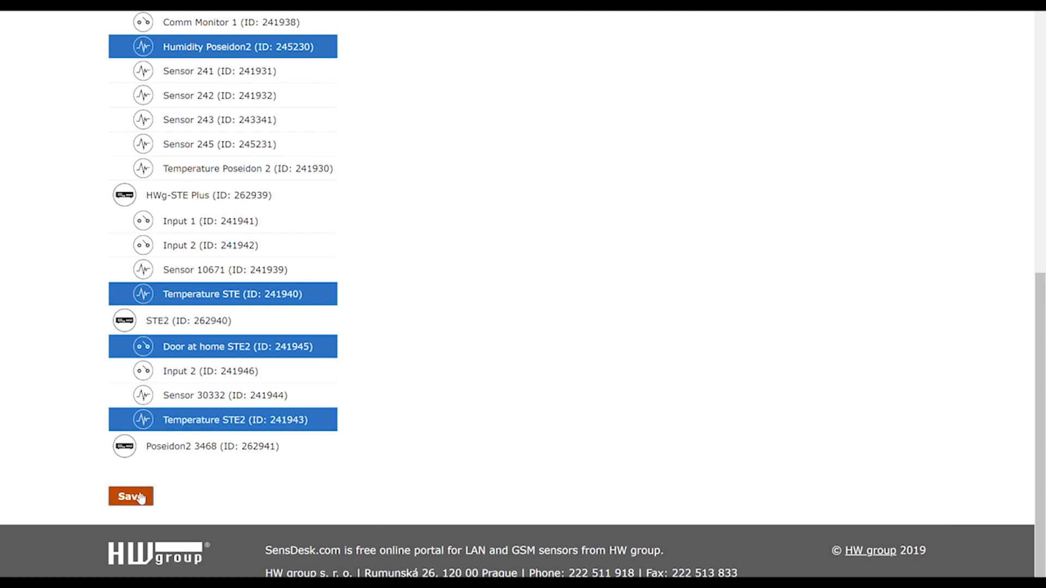
# Step: Save the Test graph so its four-sensor chart for the last 7 days appears
pyautogui.click(130, 496)
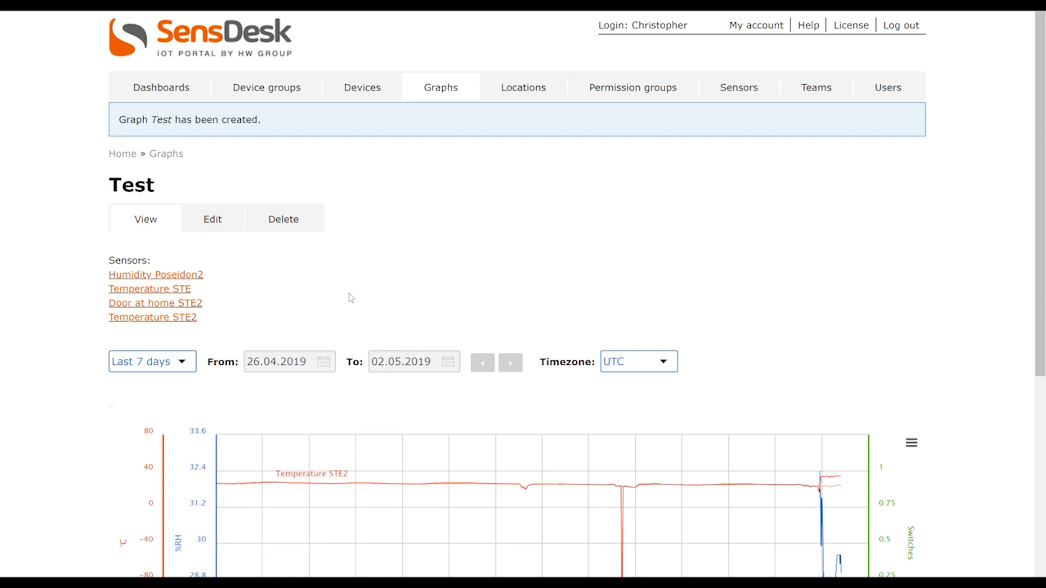
pyautogui.moveTo(264, 120)
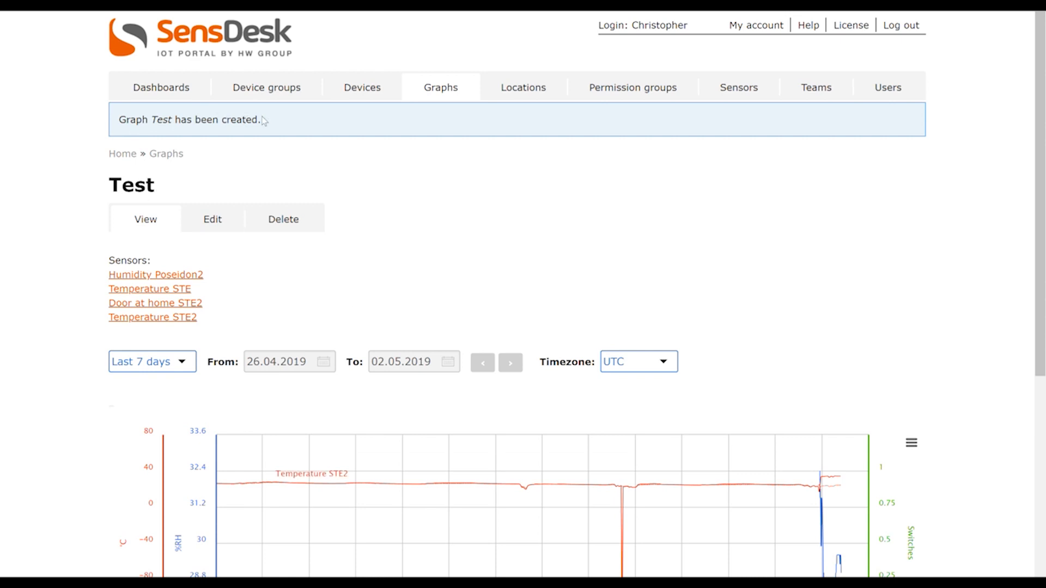
pyautogui.moveTo(342, 168)
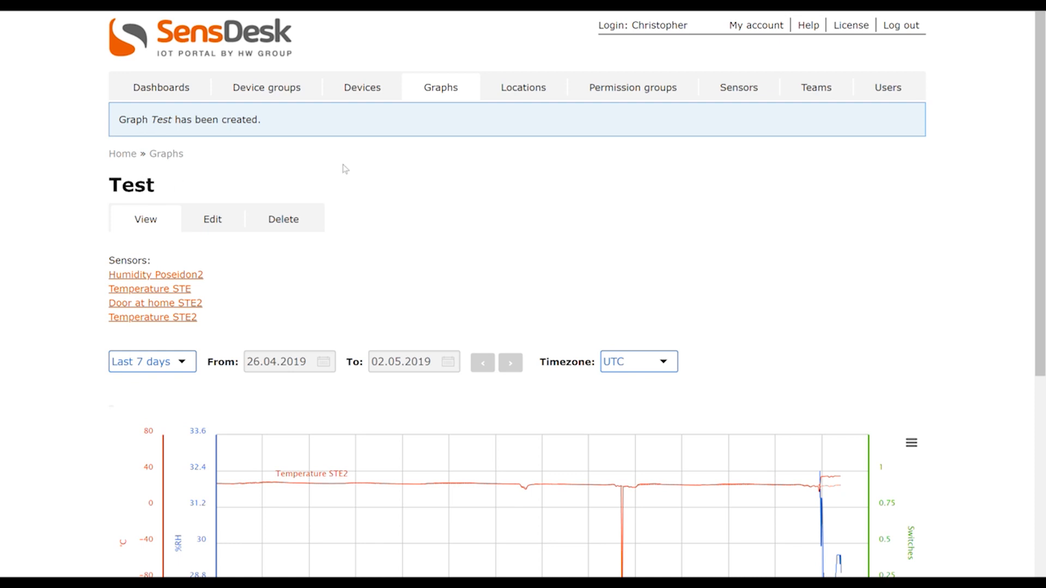
# Step: Return to the Graphs list, where Test now shows with 4 sensors
pyautogui.click(446, 88)
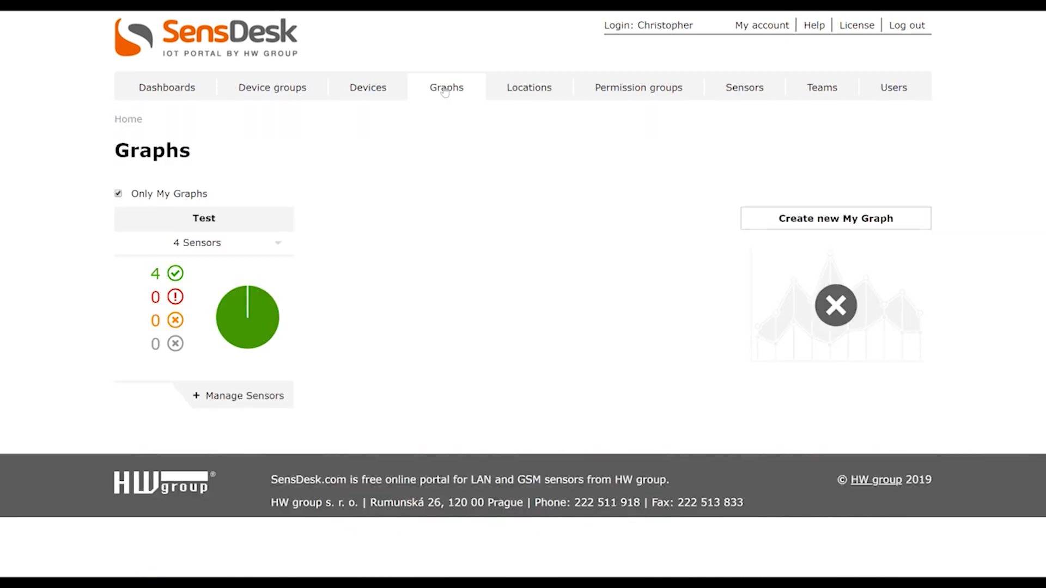
pyautogui.moveTo(385, 245)
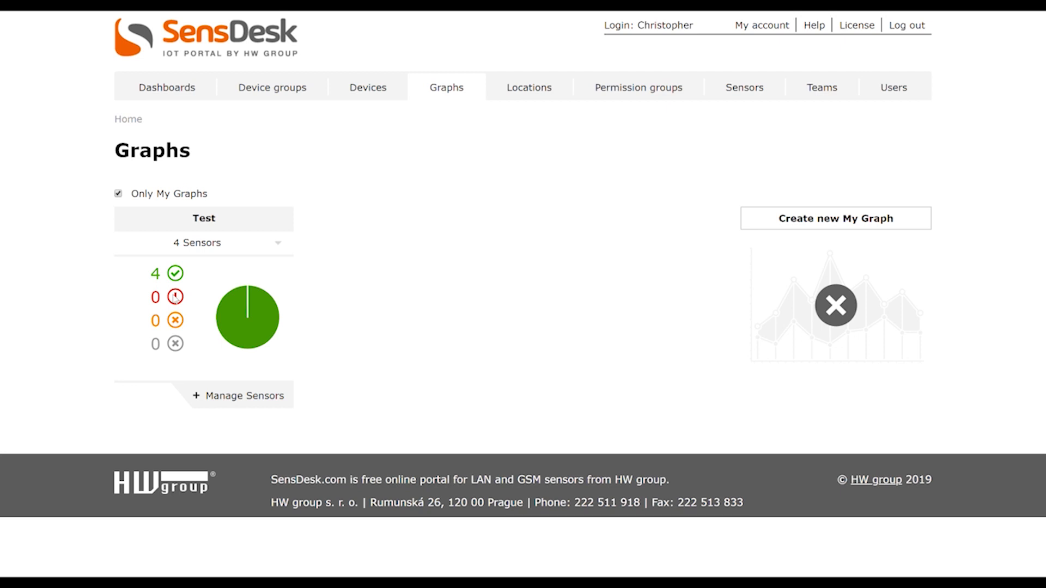
pyautogui.moveTo(208, 219)
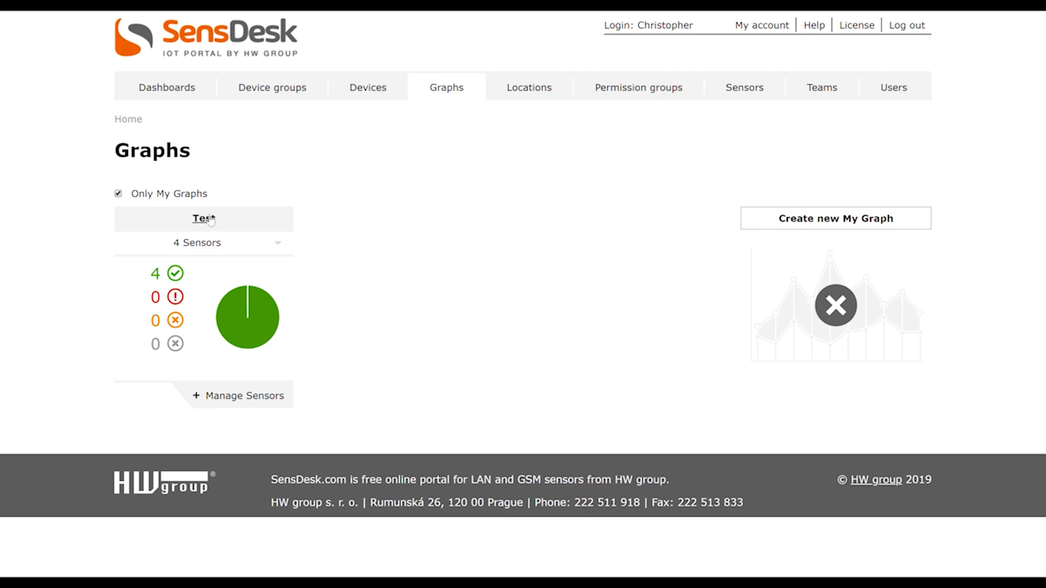
# Step: Reopen the Test graph and set its period to Custom, 26.04.2019 to 02.05.2019, after trying Day and Month
pyautogui.click(202, 218)
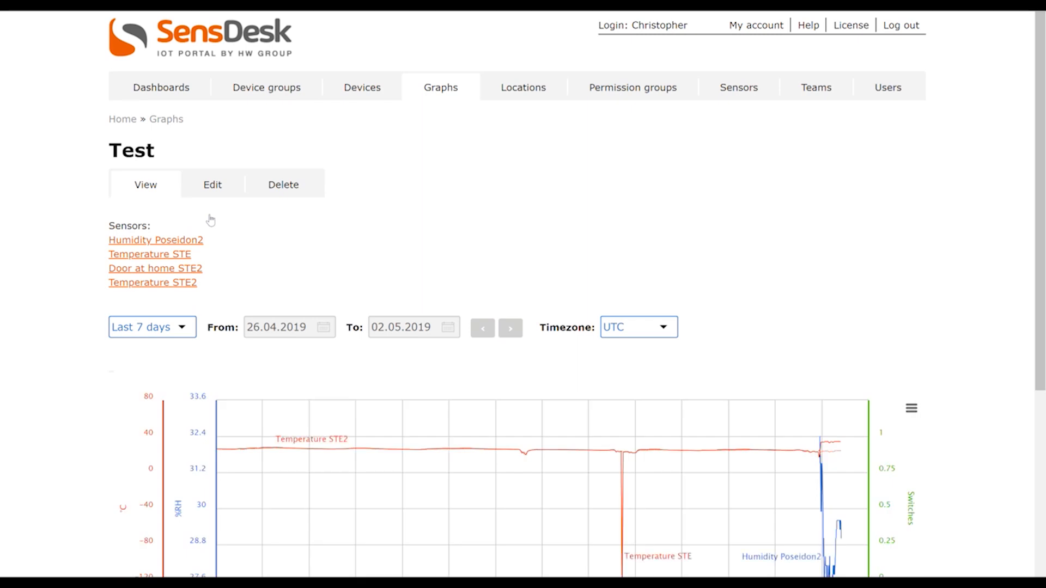
pyautogui.moveTo(153, 240)
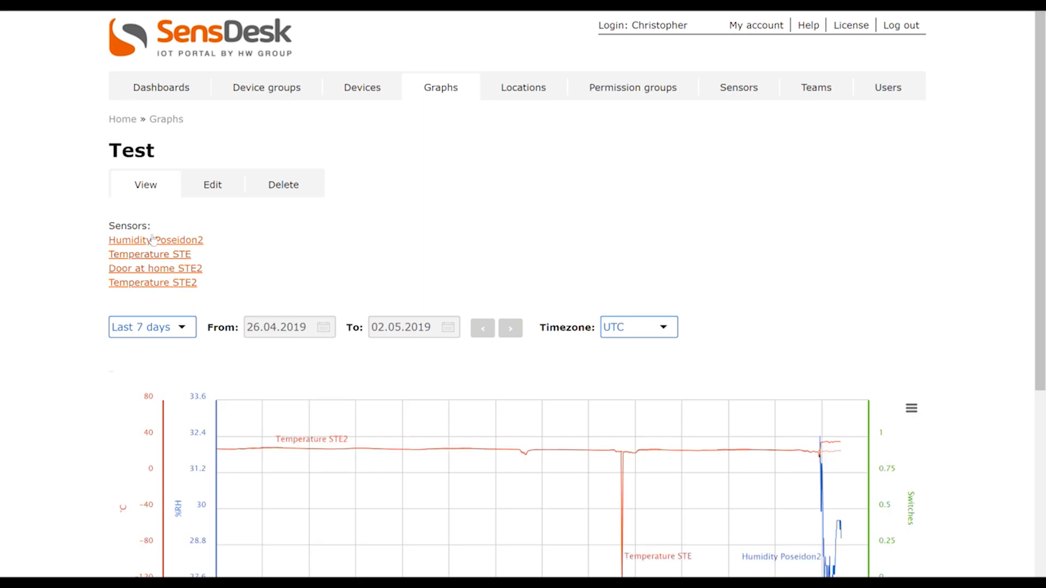
pyautogui.moveTo(166, 249)
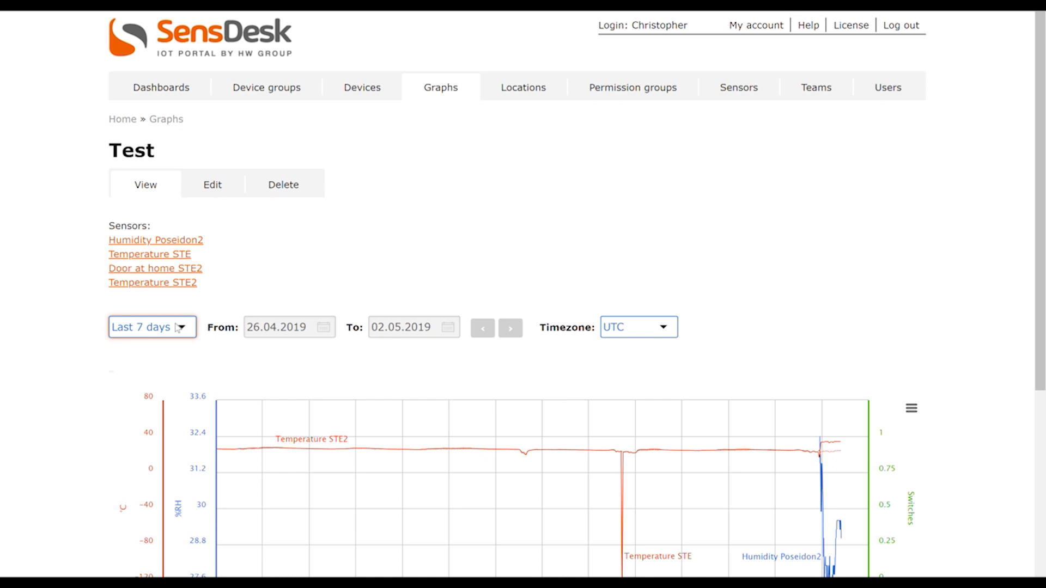
pyautogui.click(153, 327)
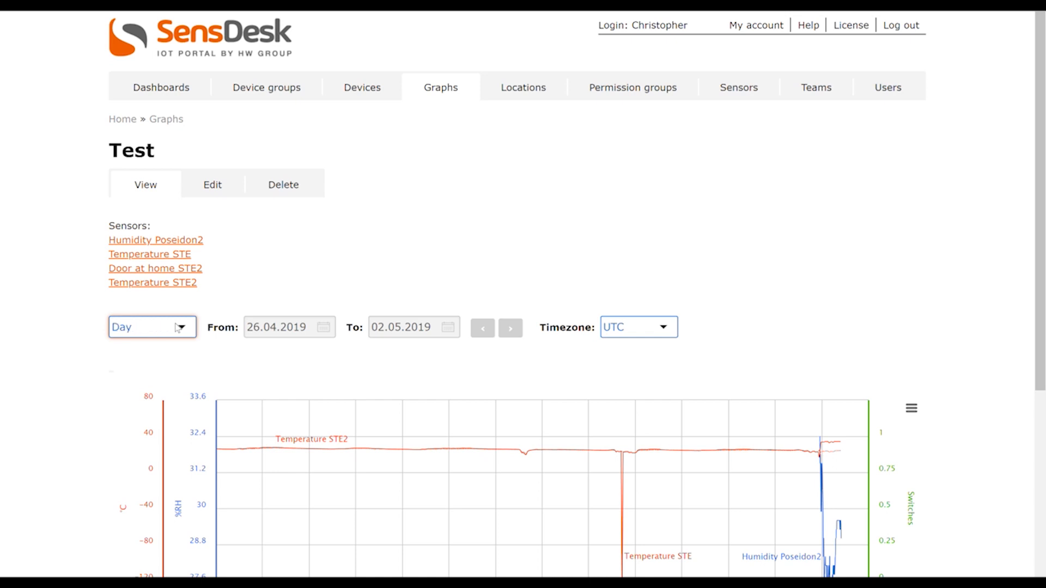
pyautogui.click(153, 327)
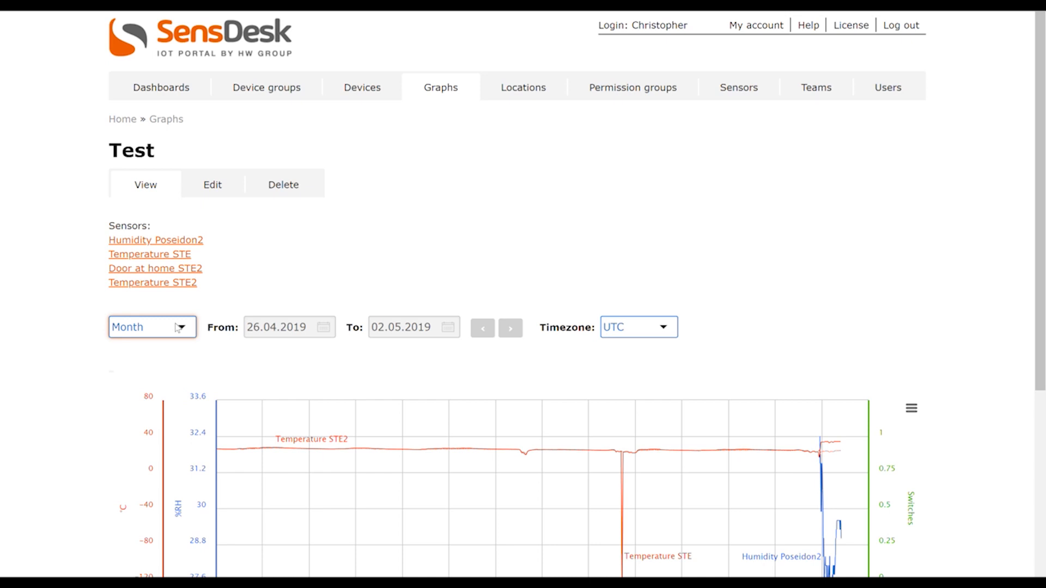
pyautogui.click(151, 326)
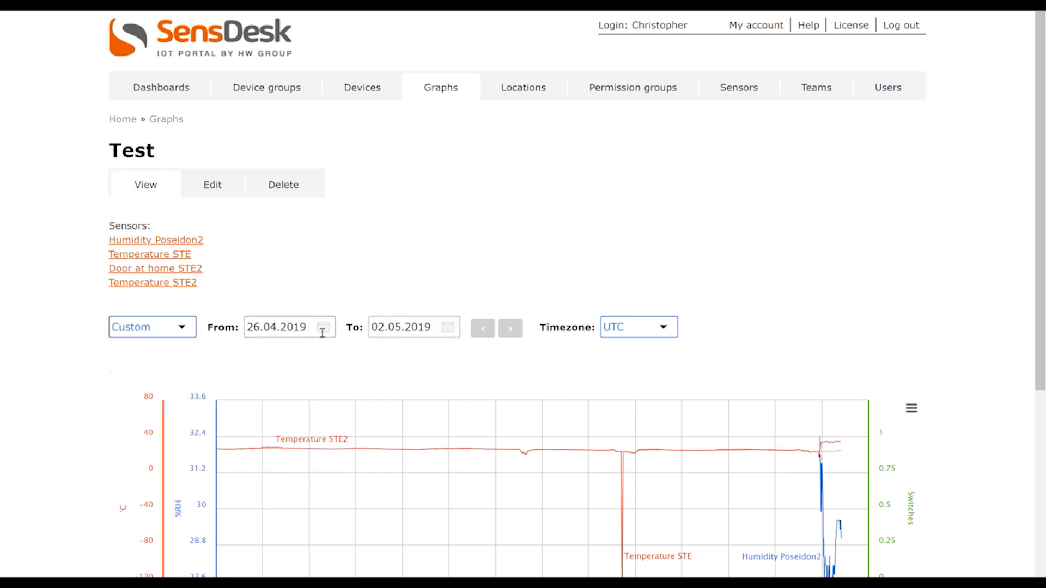
pyautogui.scroll(-3)
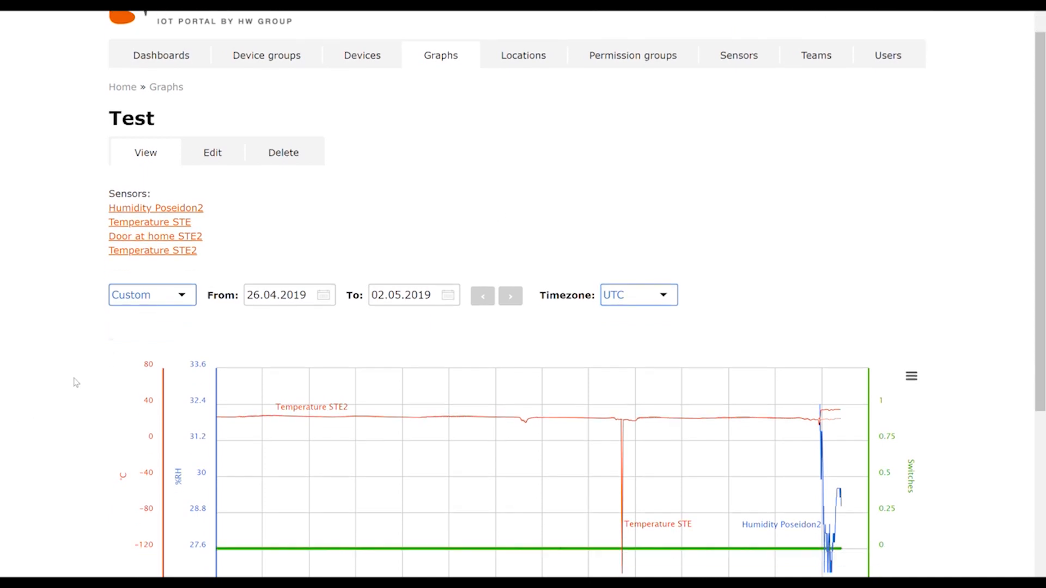
pyautogui.scroll(-3)
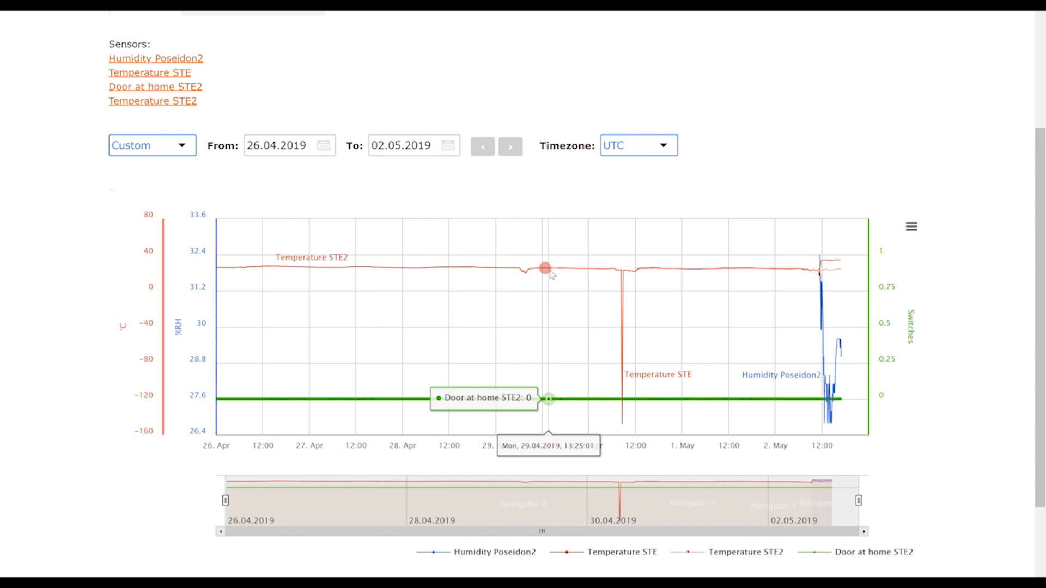
pyautogui.moveTo(534, 271)
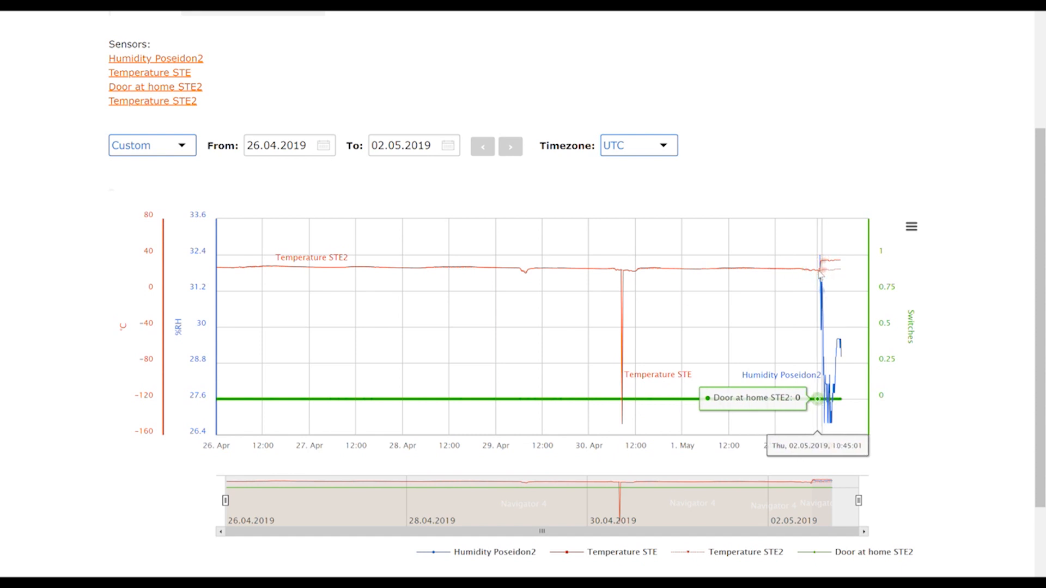
pyautogui.moveTo(737, 280)
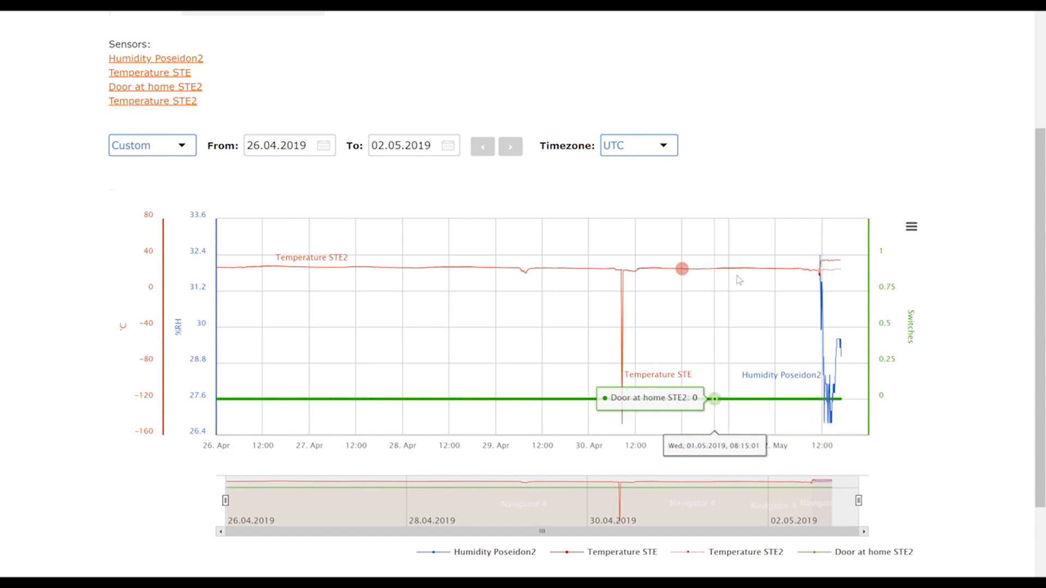
pyautogui.moveTo(744, 276)
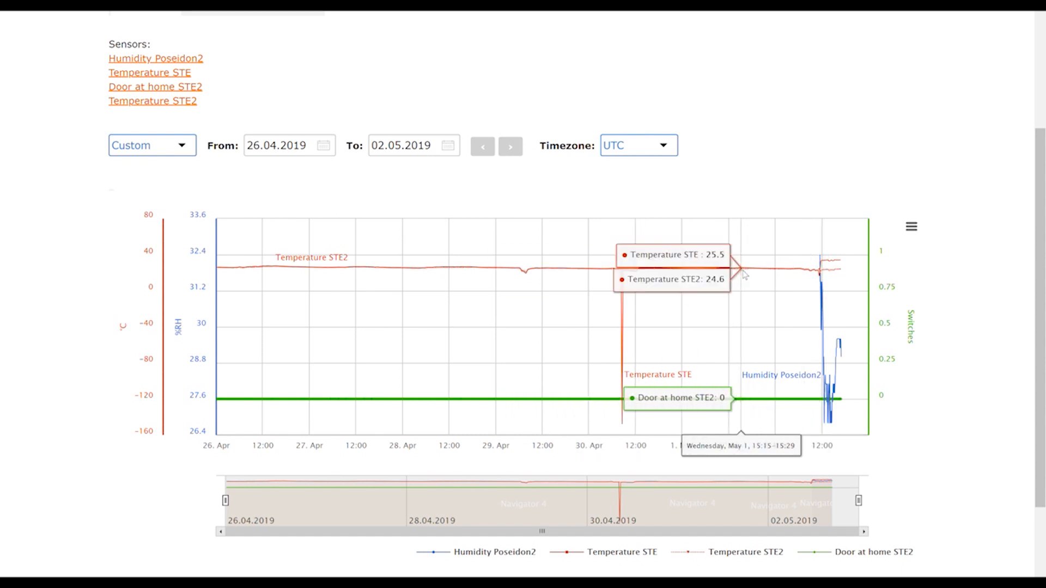
pyautogui.moveTo(756, 407)
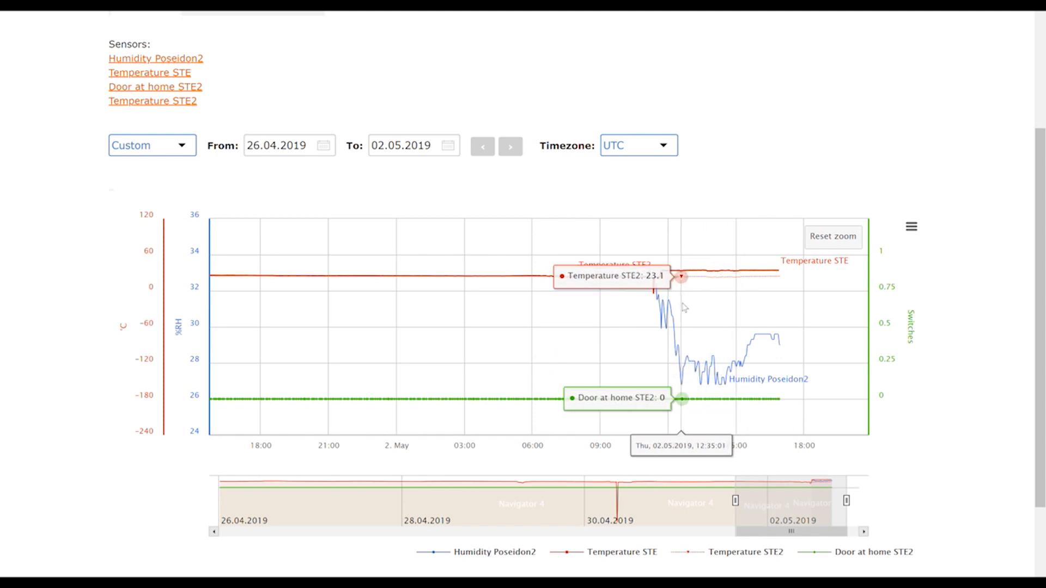
pyautogui.moveTo(683, 334)
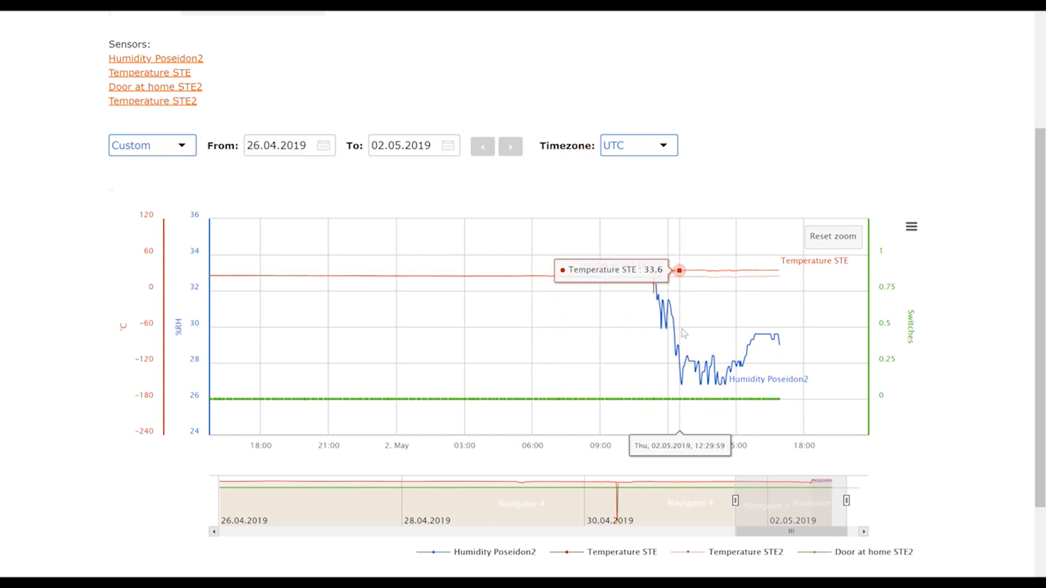
pyautogui.moveTo(767, 337)
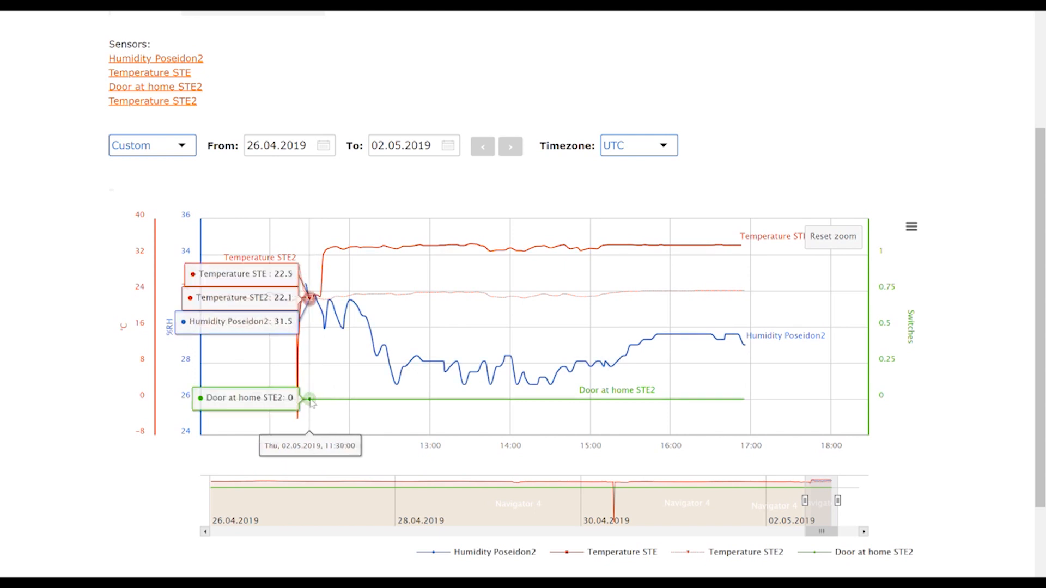
pyautogui.moveTo(257, 399)
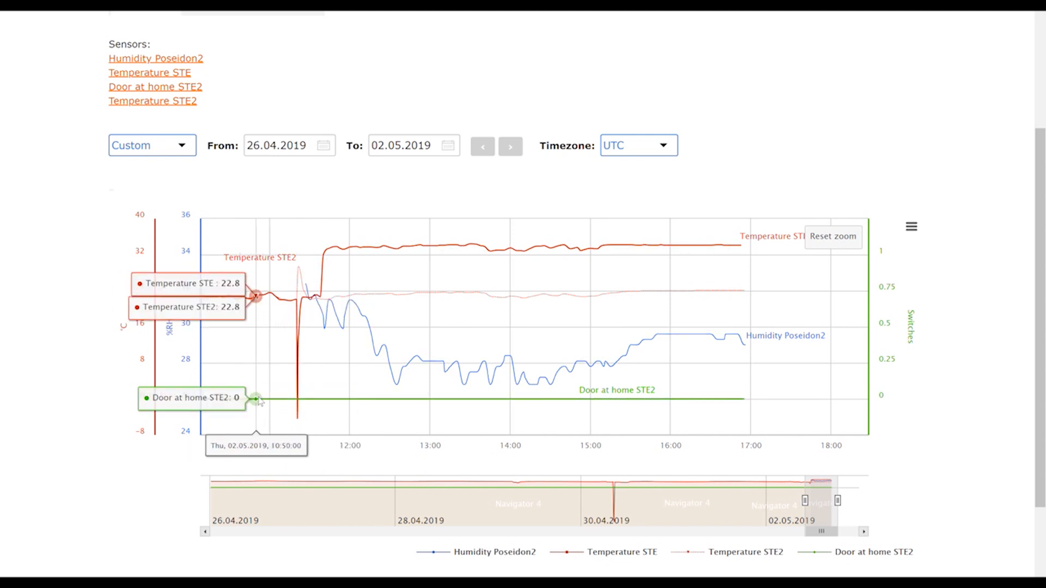
pyautogui.moveTo(425, 400)
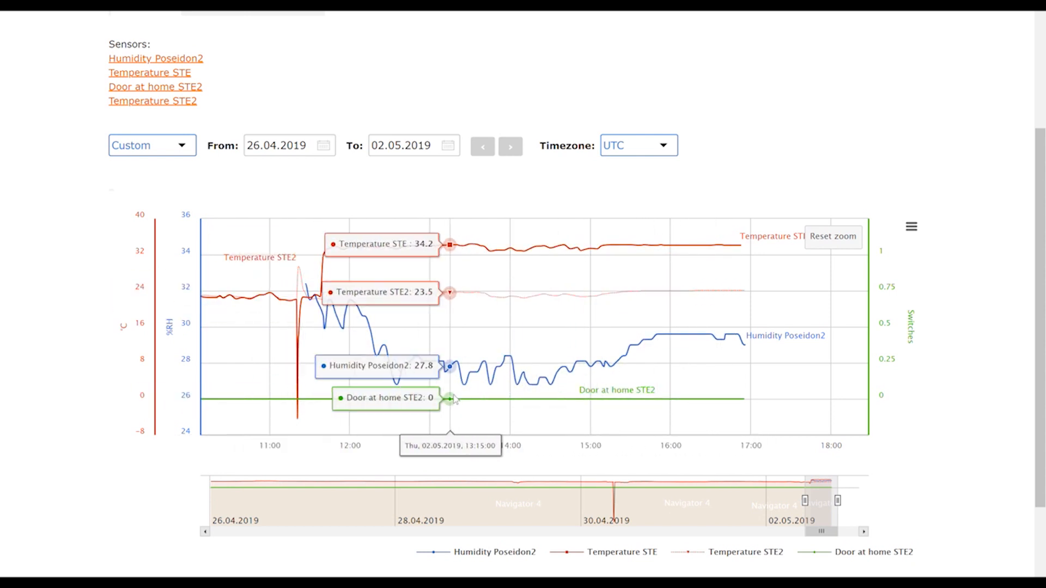
pyautogui.moveTo(510, 400)
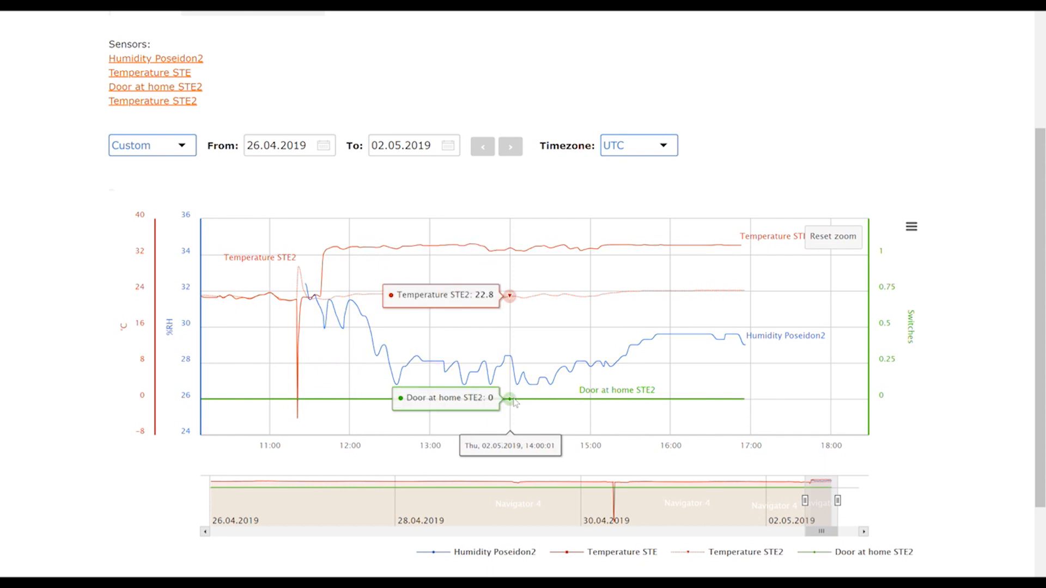
pyautogui.moveTo(710, 406)
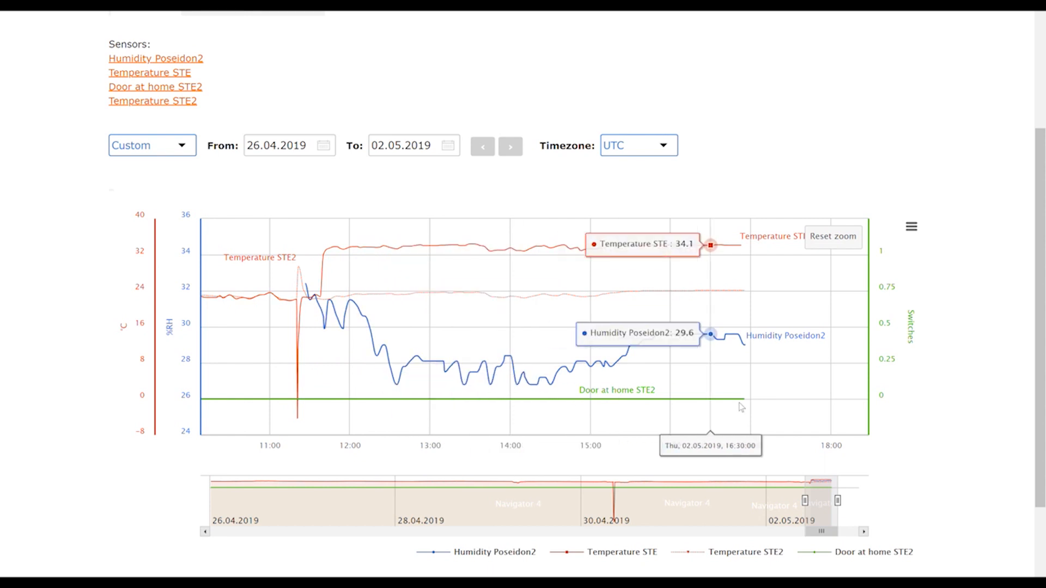
pyautogui.moveTo(959, 248)
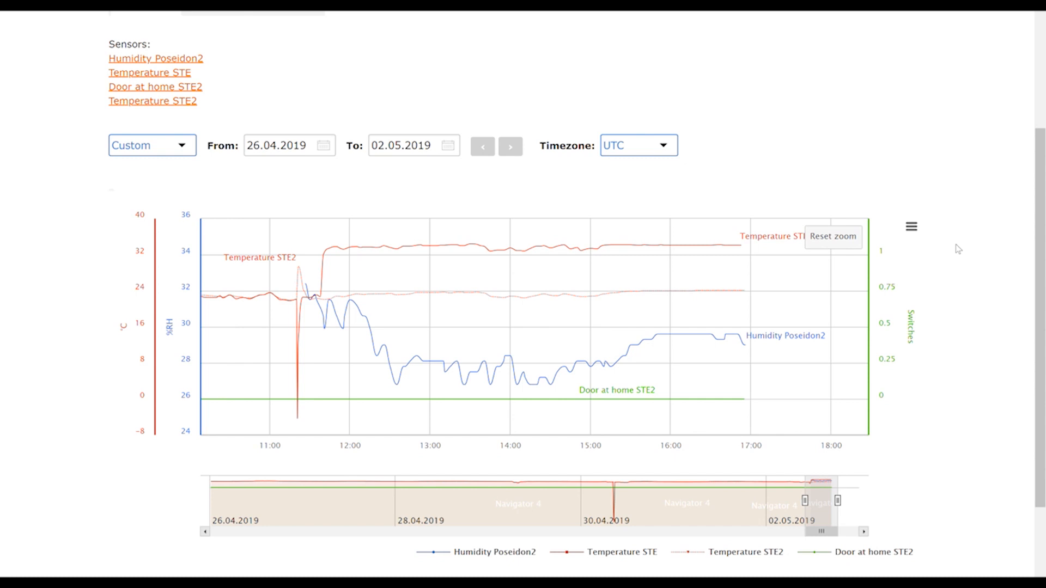
pyautogui.moveTo(914, 259)
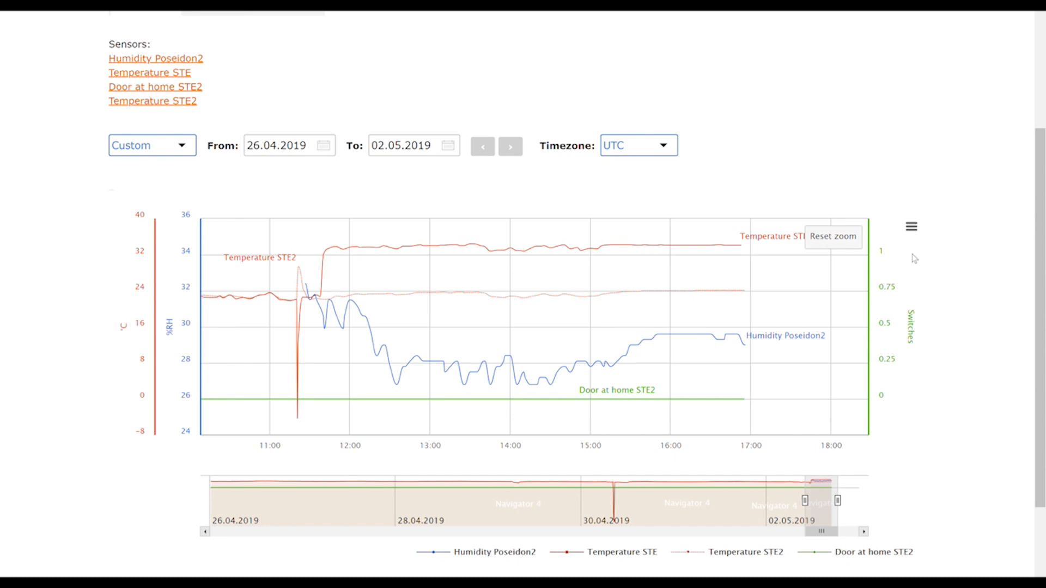
pyautogui.moveTo(911, 227)
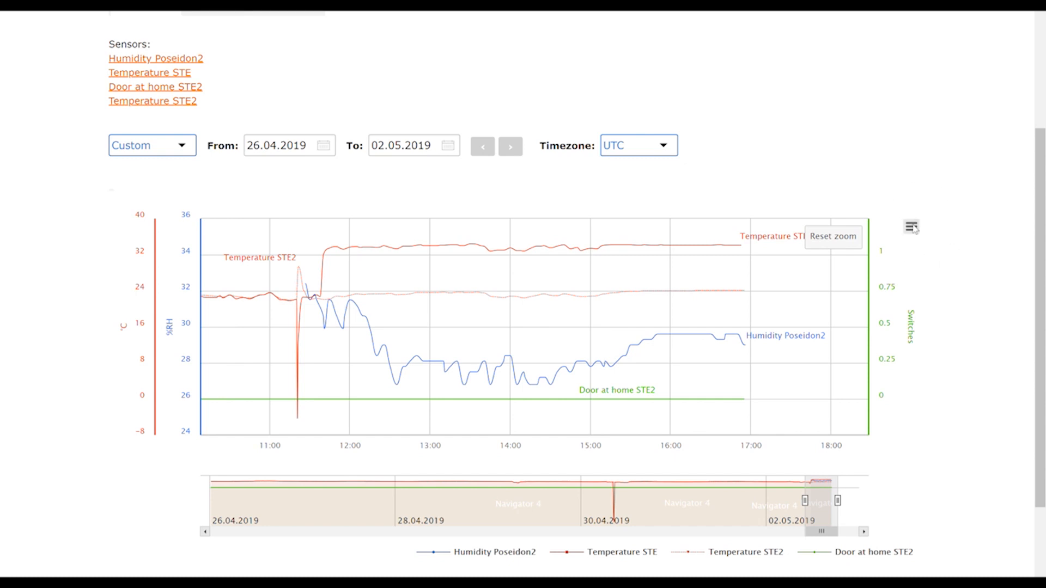
# Step: Show the chart's print and download options from its top-right menu
pyautogui.click(912, 226)
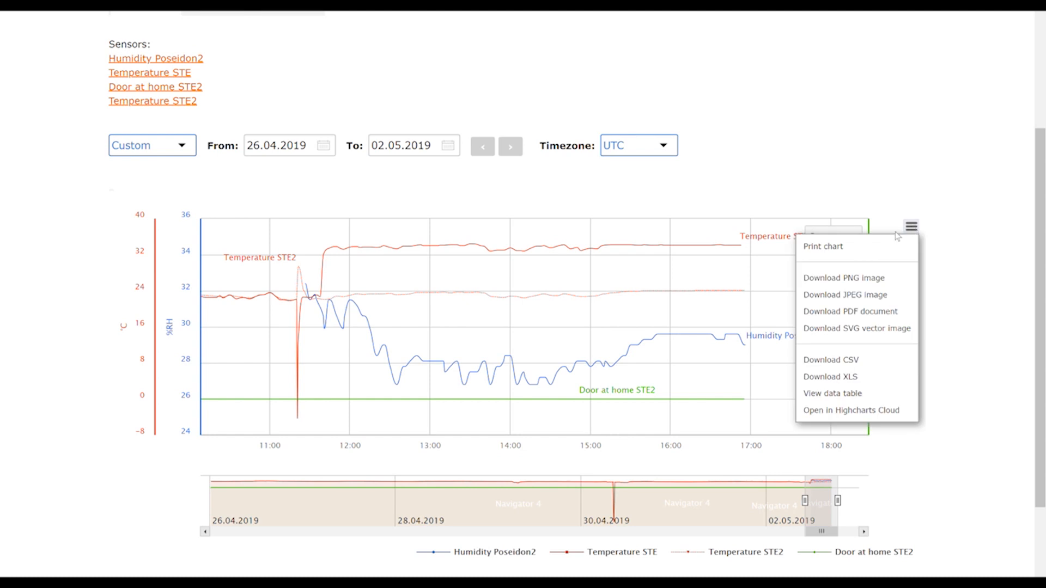
pyautogui.moveTo(856, 328)
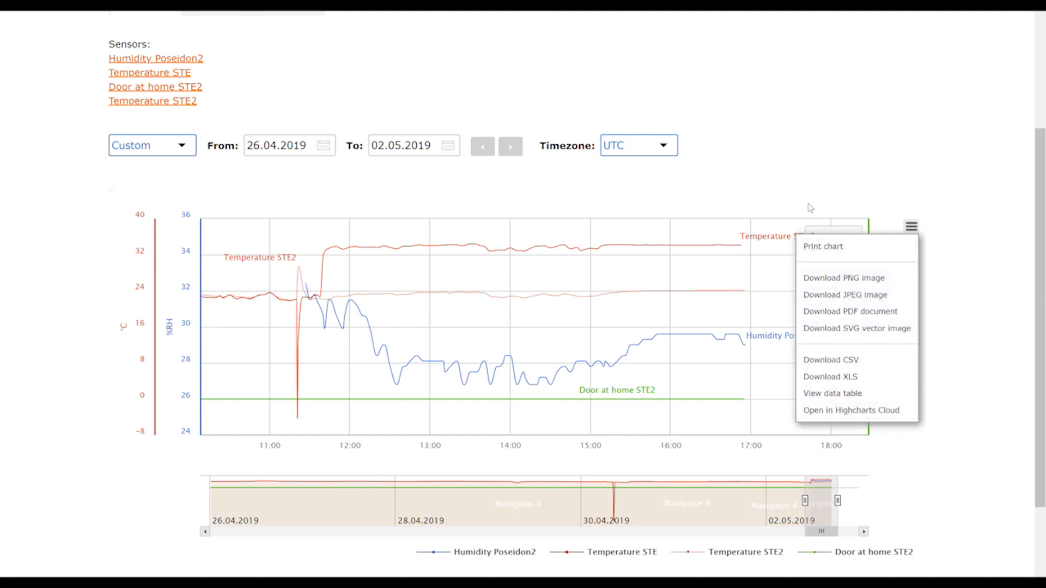
# Step: Dismiss the export menu and scroll back to the top of the zoomed Test graph
pyautogui.scroll(3)
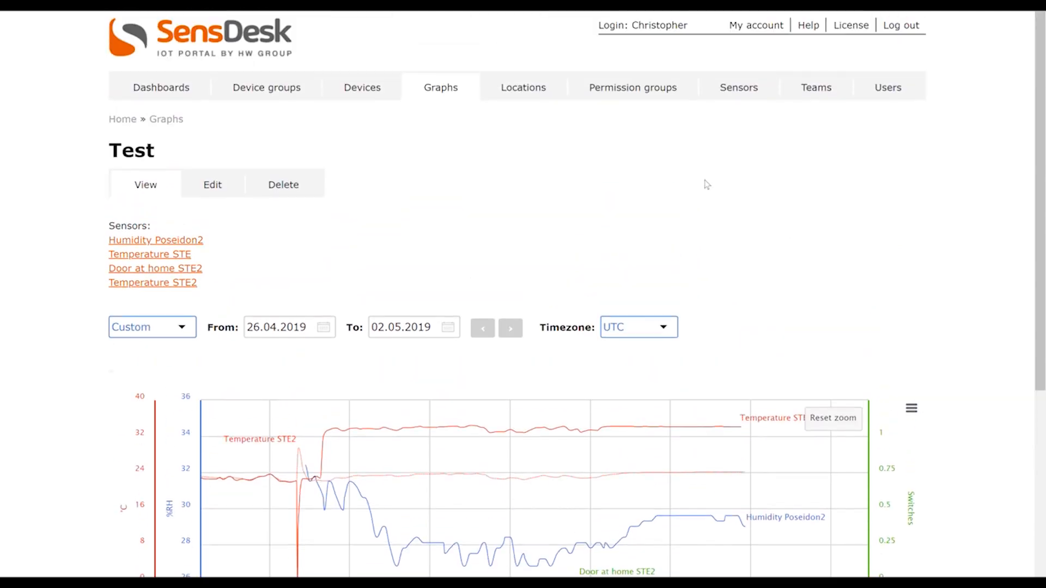
pyautogui.moveTo(280, 140)
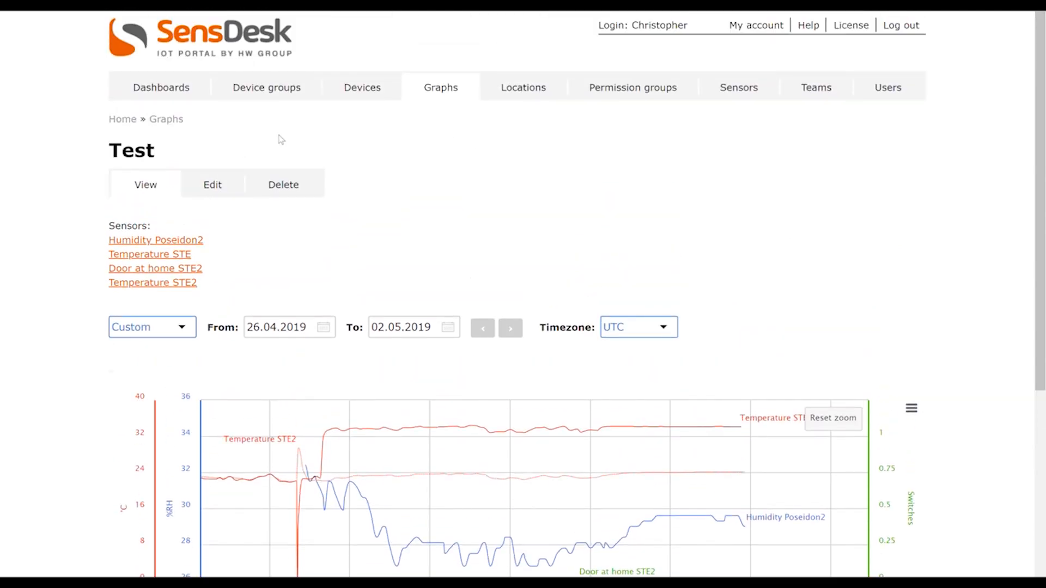
pyautogui.moveTo(534, 207)
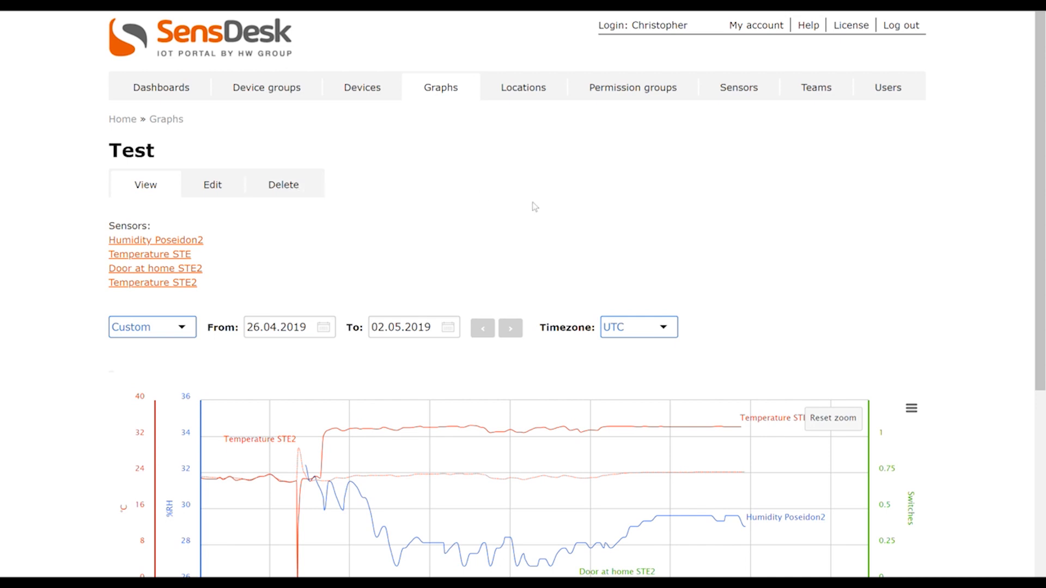
pyautogui.moveTo(657, 219)
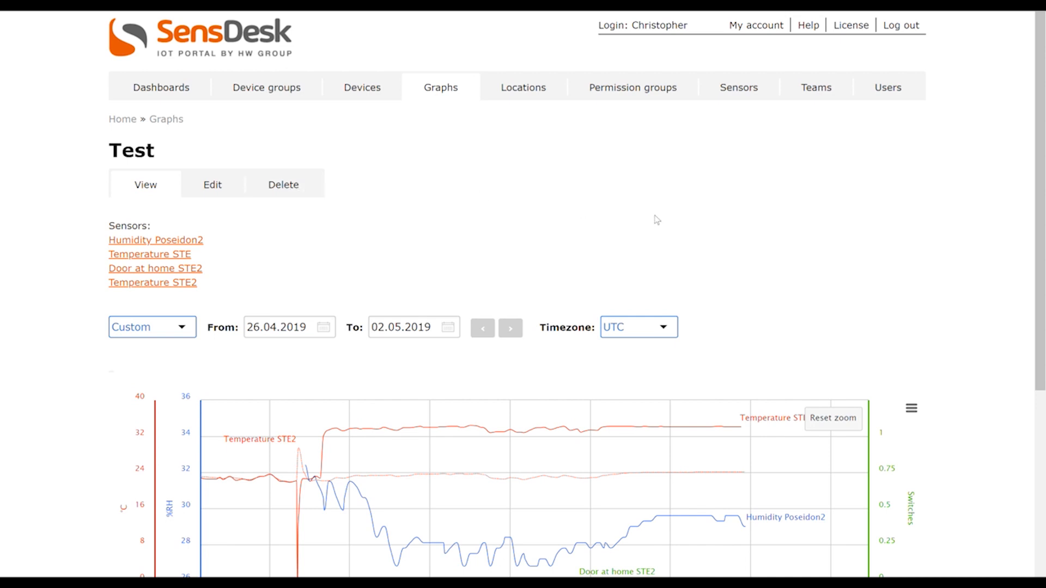